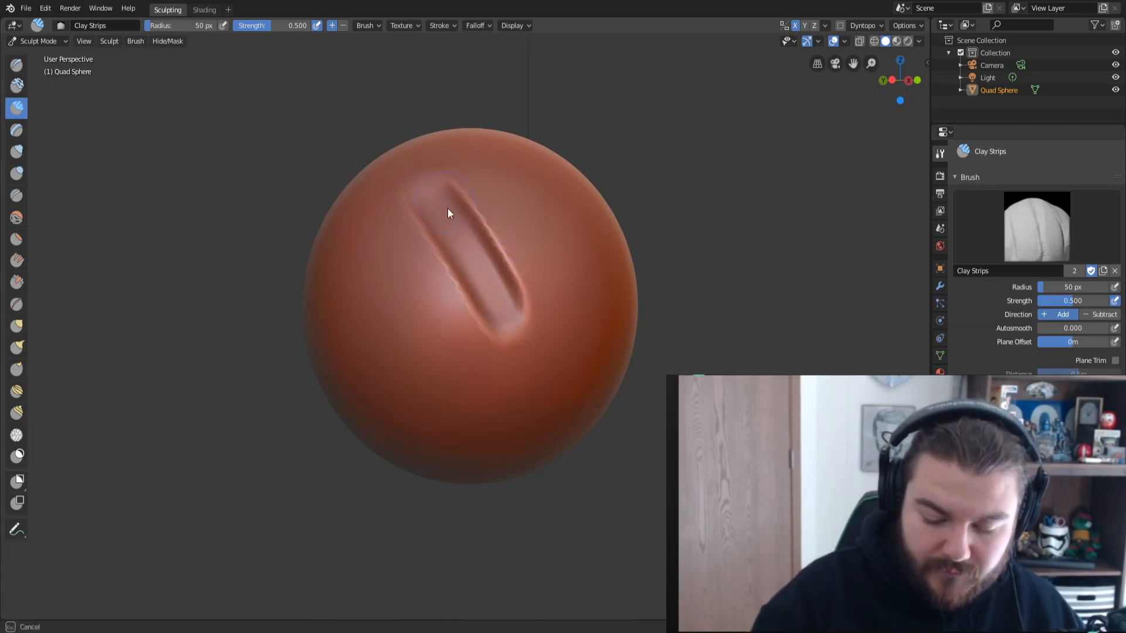
mouse_move(373, 244)
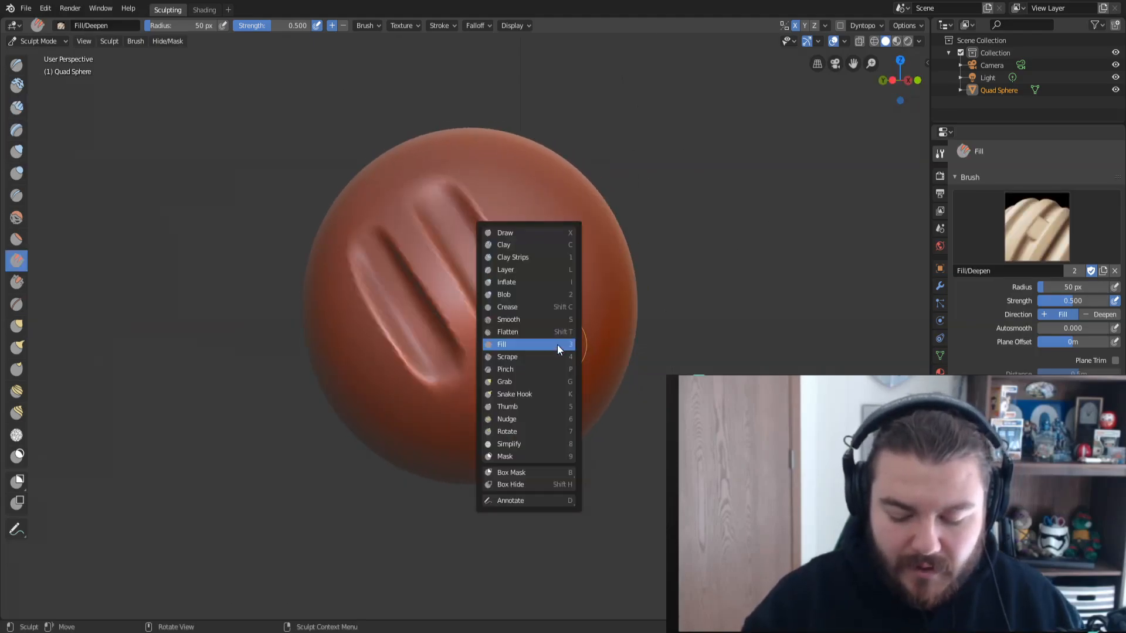
- Make Fill/Deepen the active brush to raise the right groove's floor
click(502, 343)
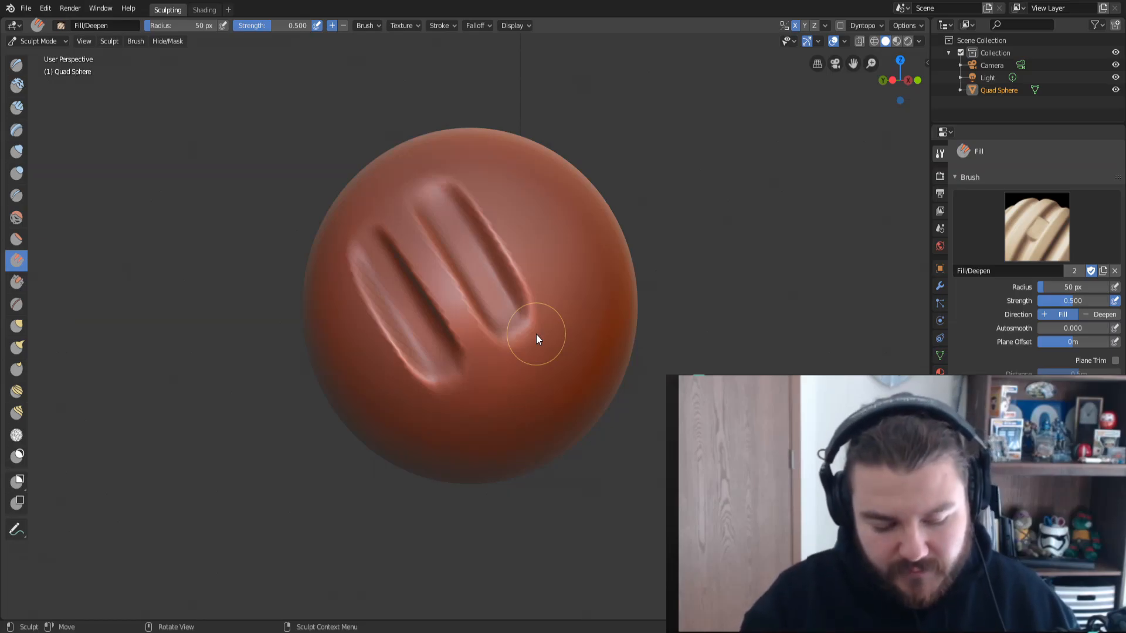
mouse_move(33, 254)
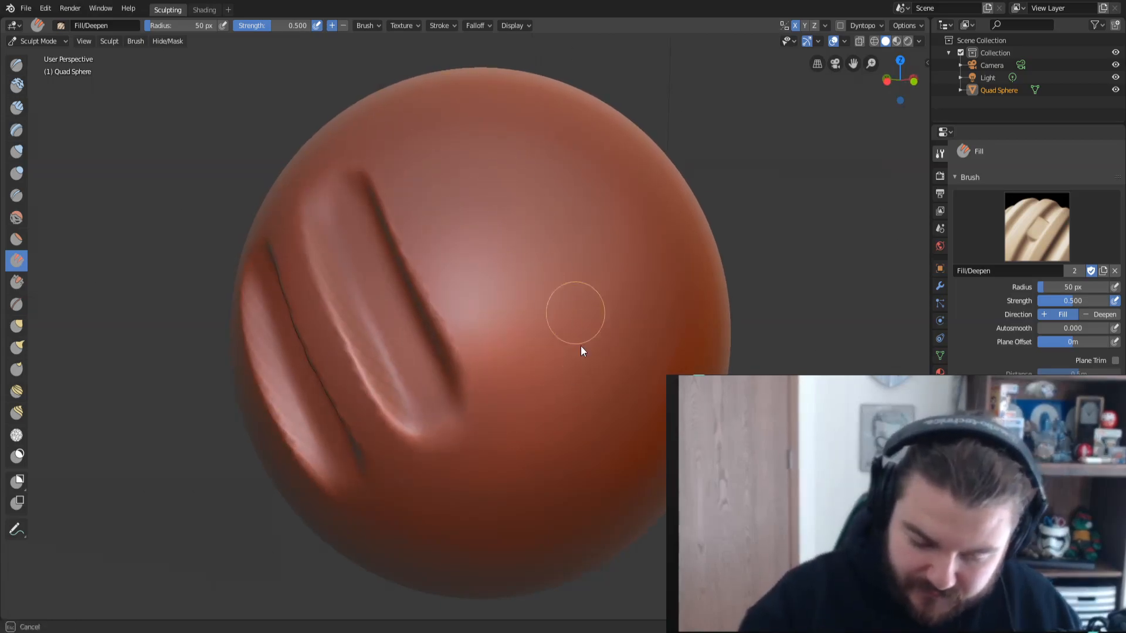
mouse_move(466, 188)
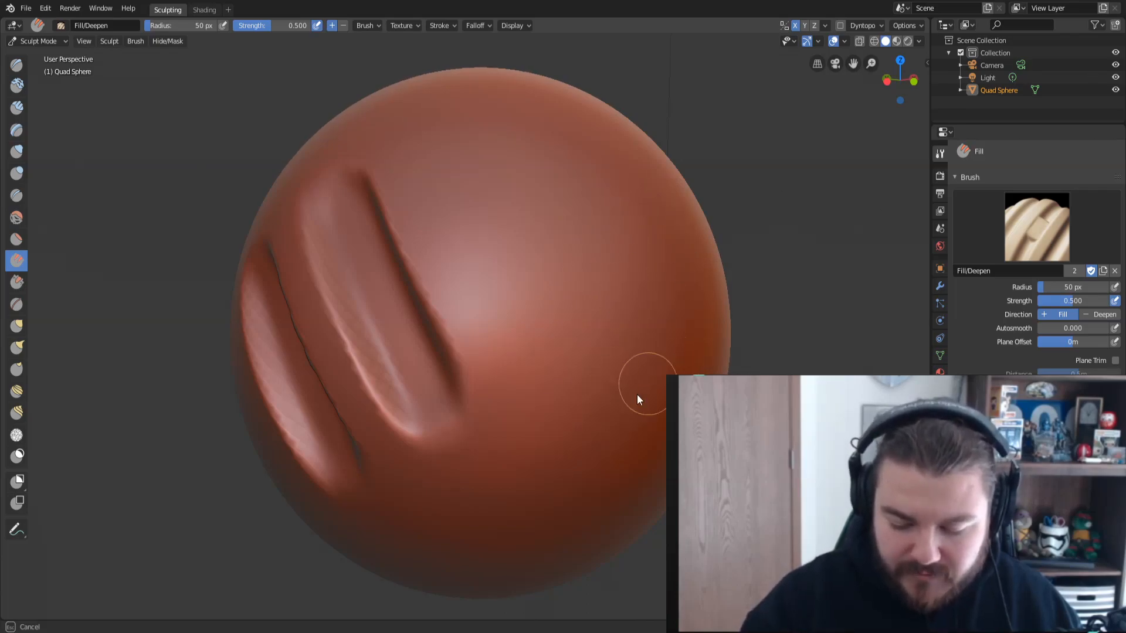
mouse_move(654, 136)
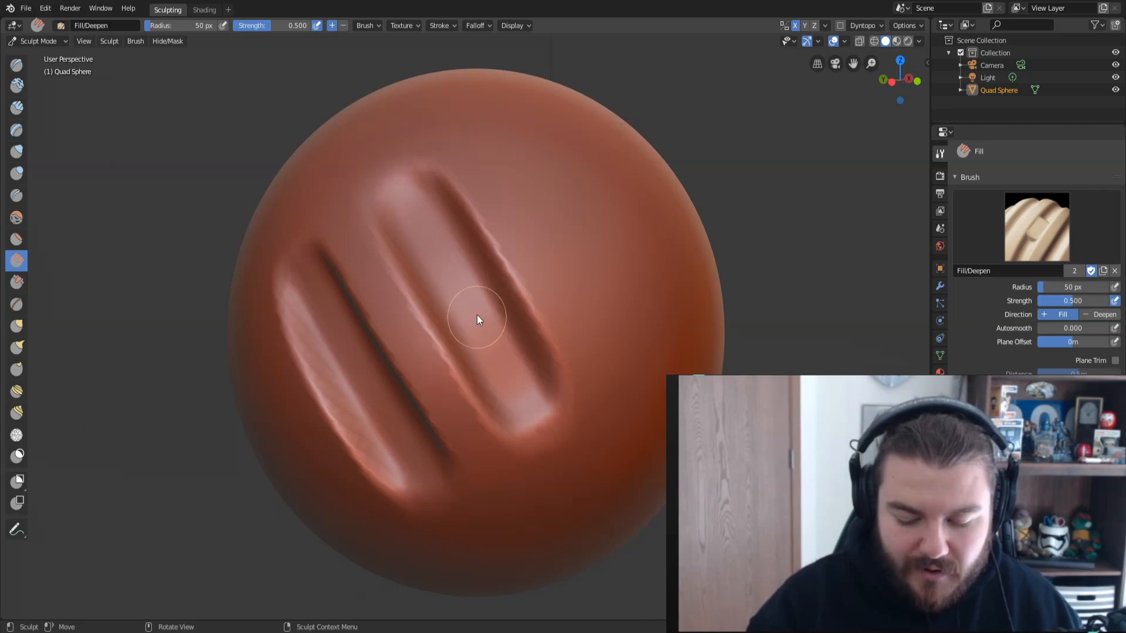
mouse_move(513, 363)
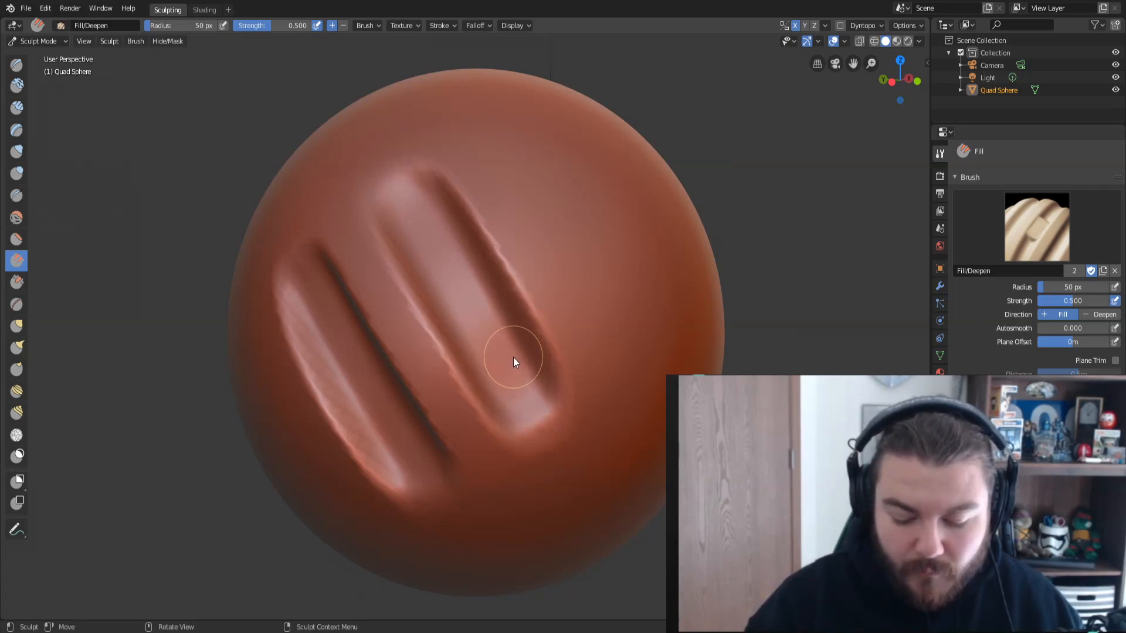
mouse_move(474, 363)
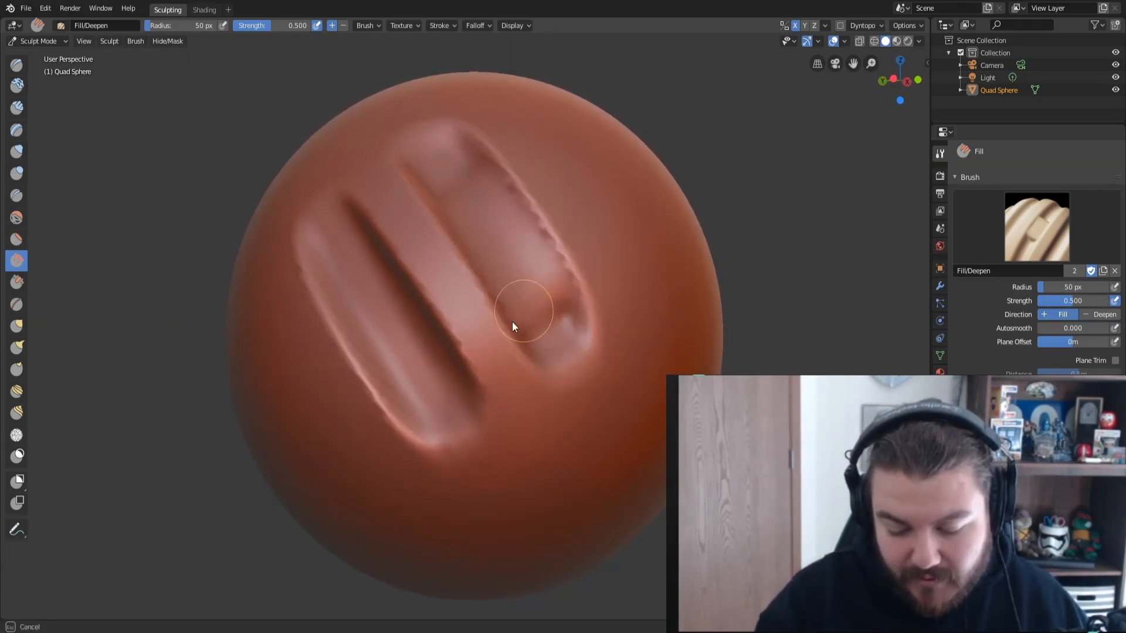
mouse_move(510, 302)
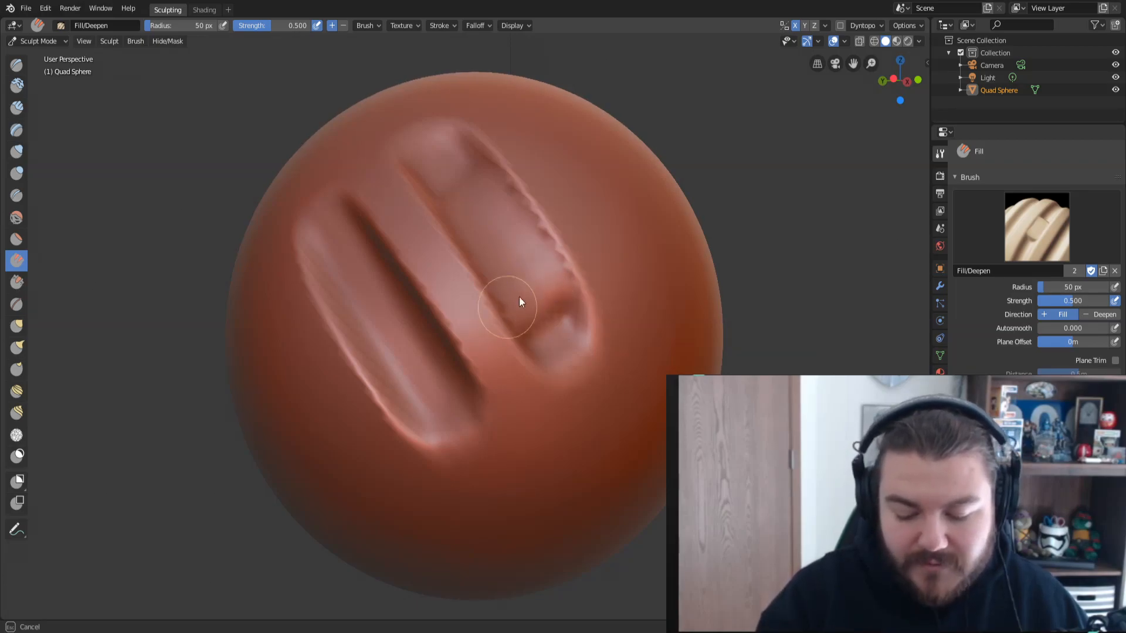
mouse_move(493, 319)
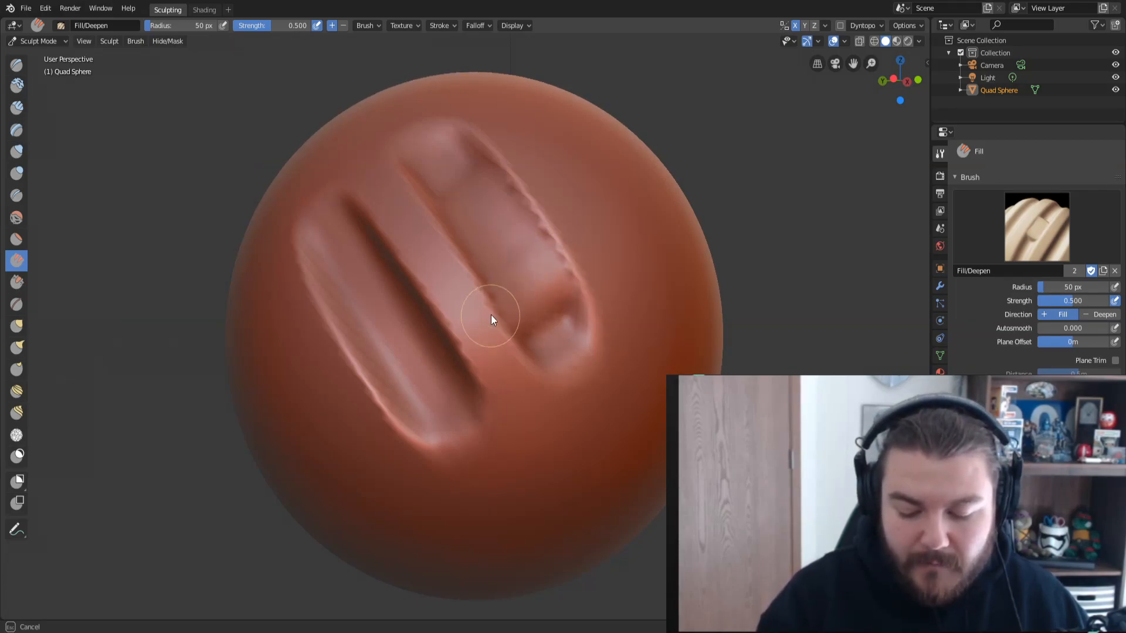
mouse_move(503, 301)
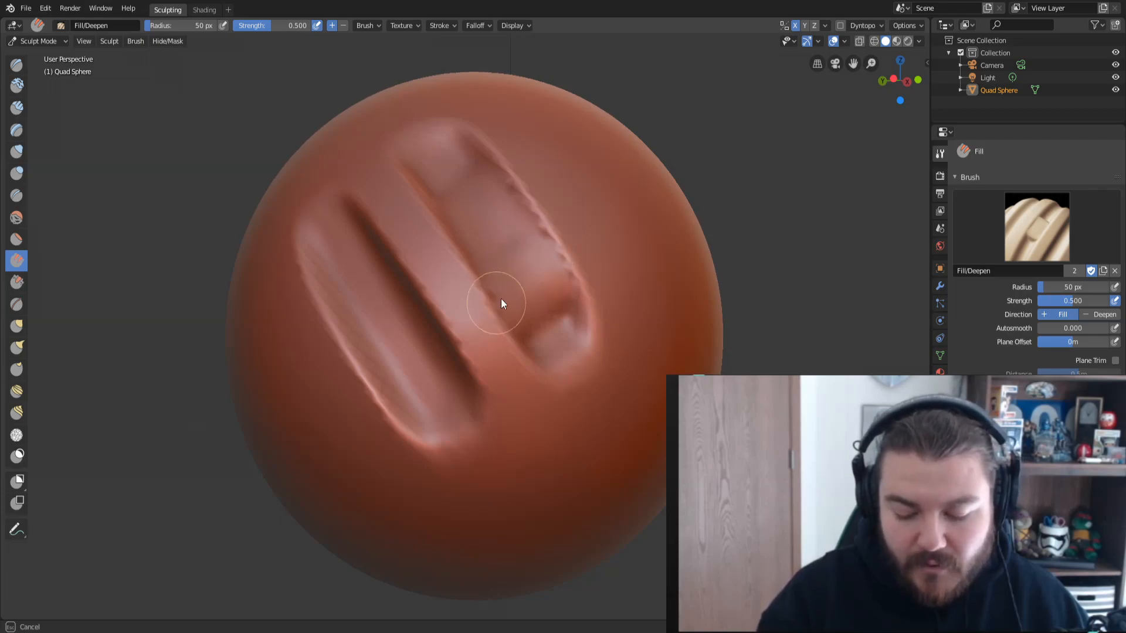
mouse_move(514, 319)
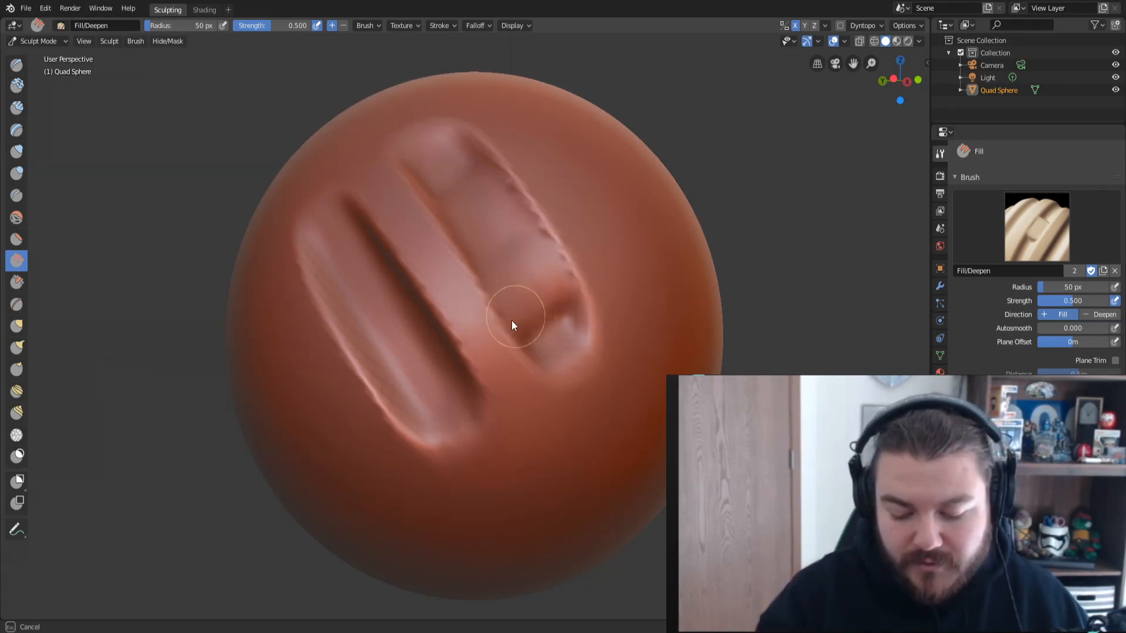
mouse_move(562, 261)
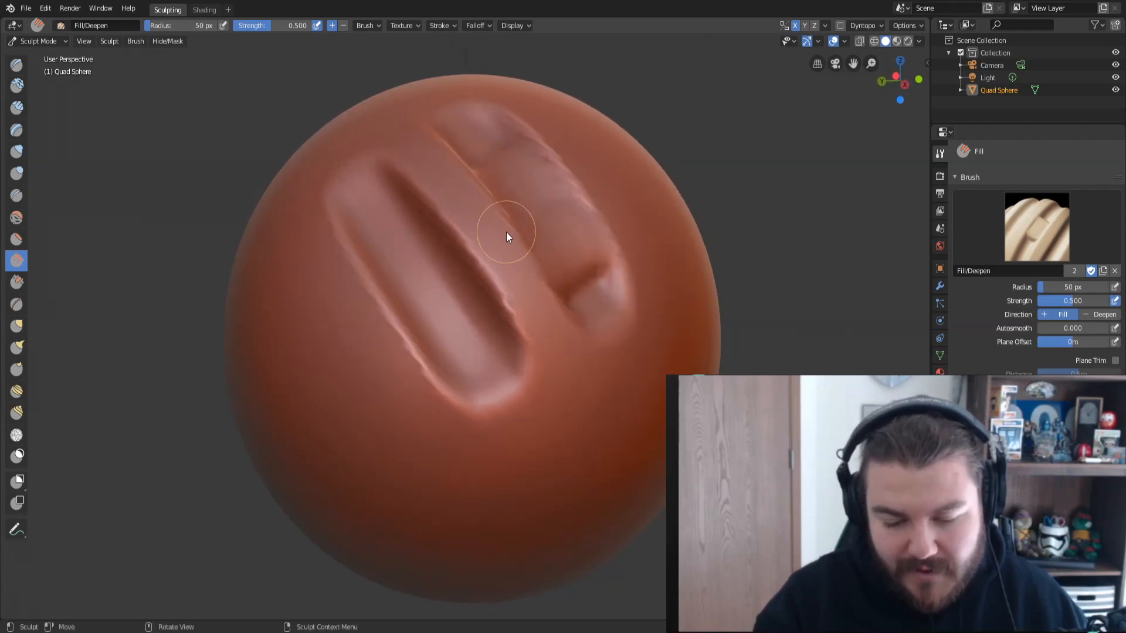
mouse_move(380, 97)
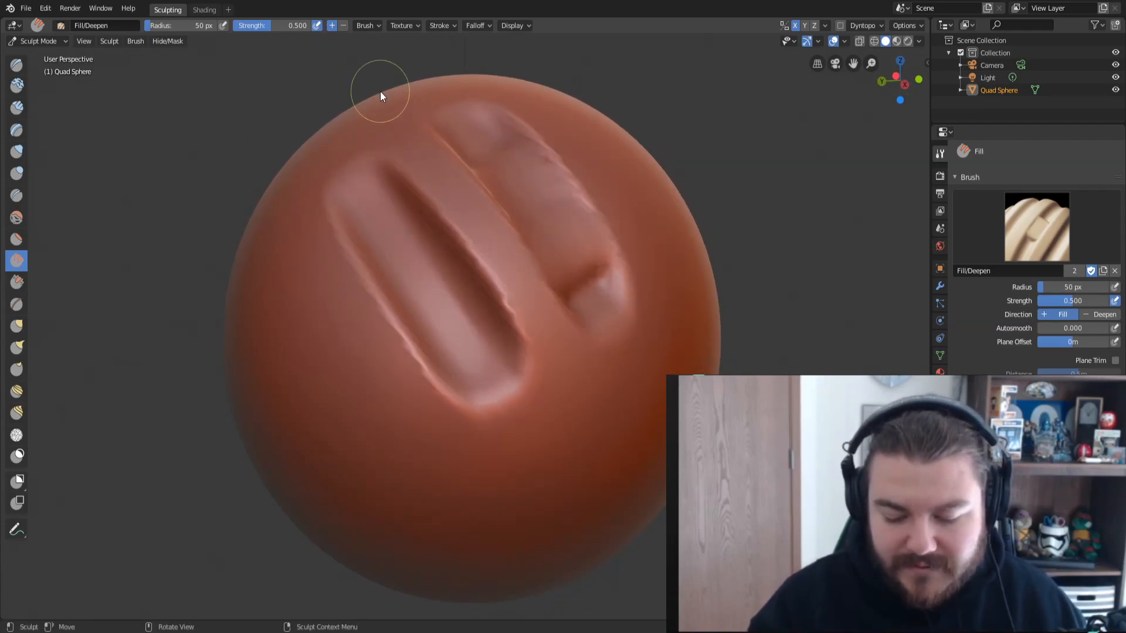
mouse_move(569, 349)
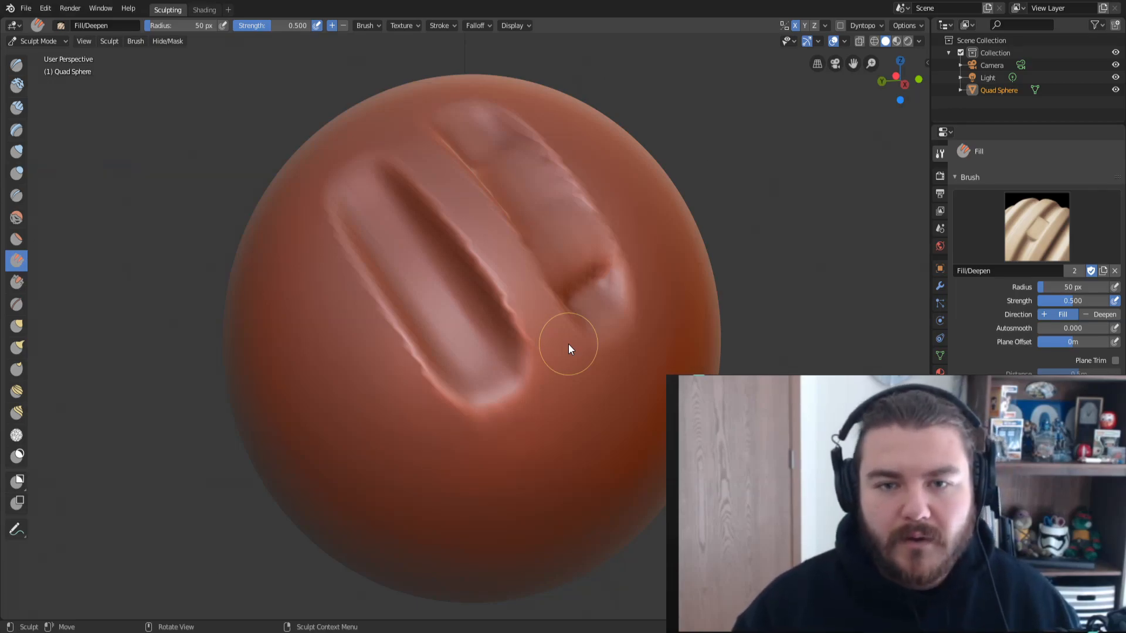
mouse_move(366, 27)
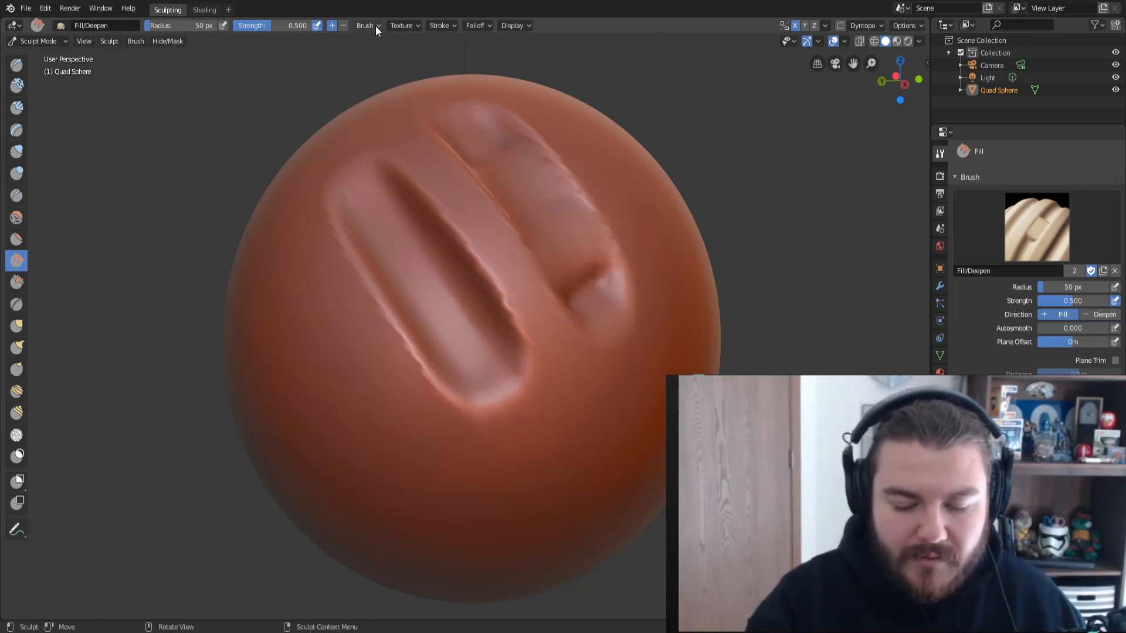
- Choose the Fill/Deepen brush from the header to fill the cut
click(368, 25)
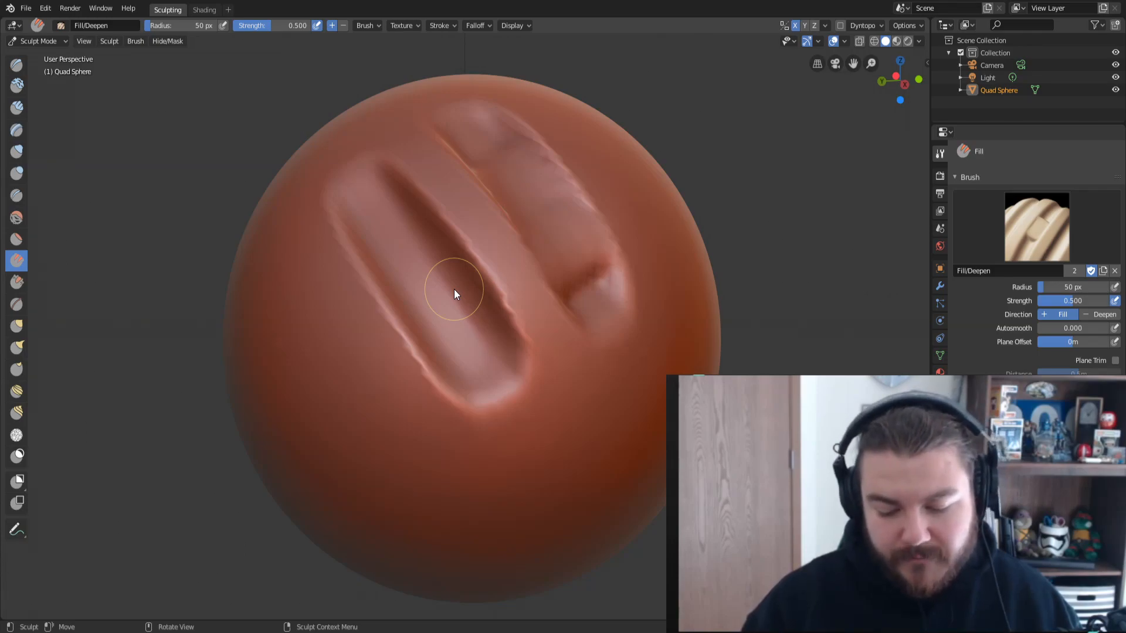
mouse_move(561, 338)
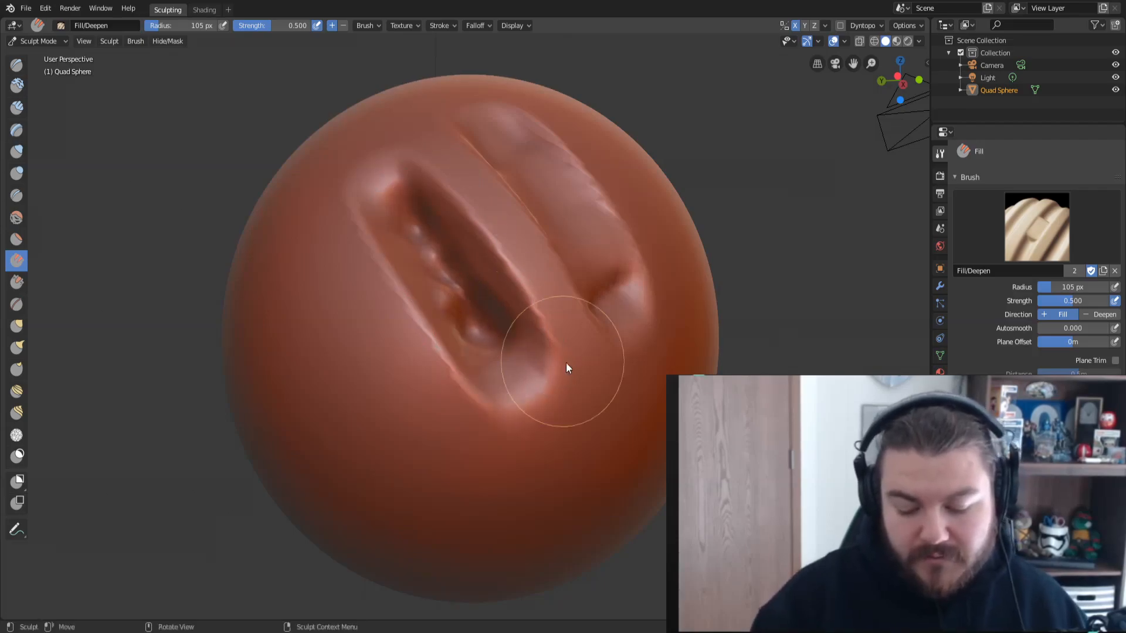
mouse_move(580, 242)
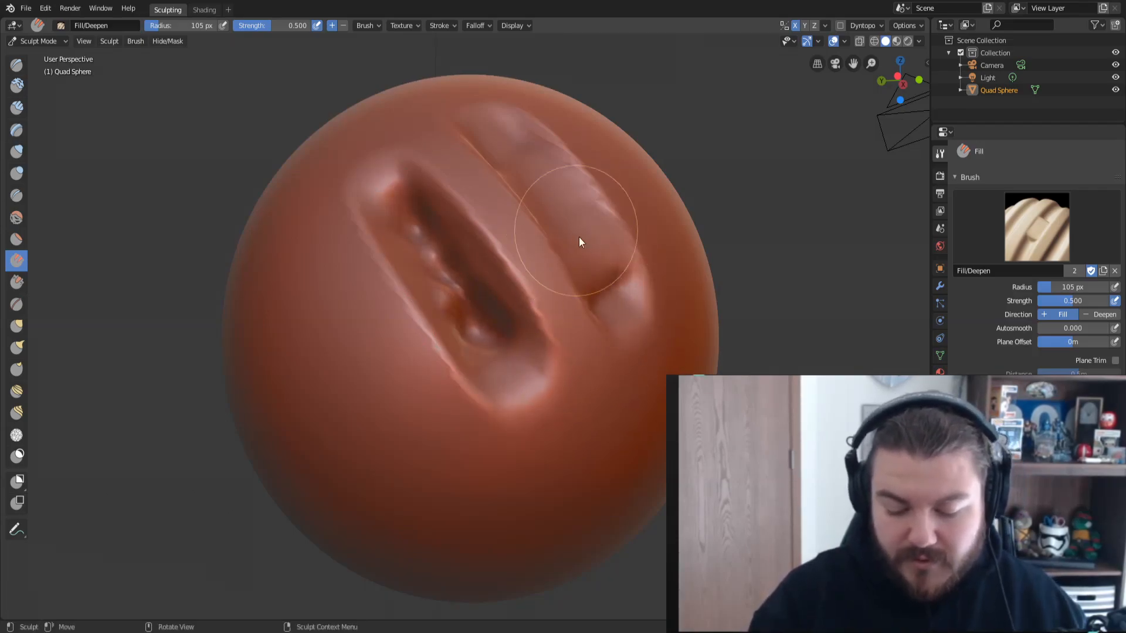
mouse_move(525, 158)
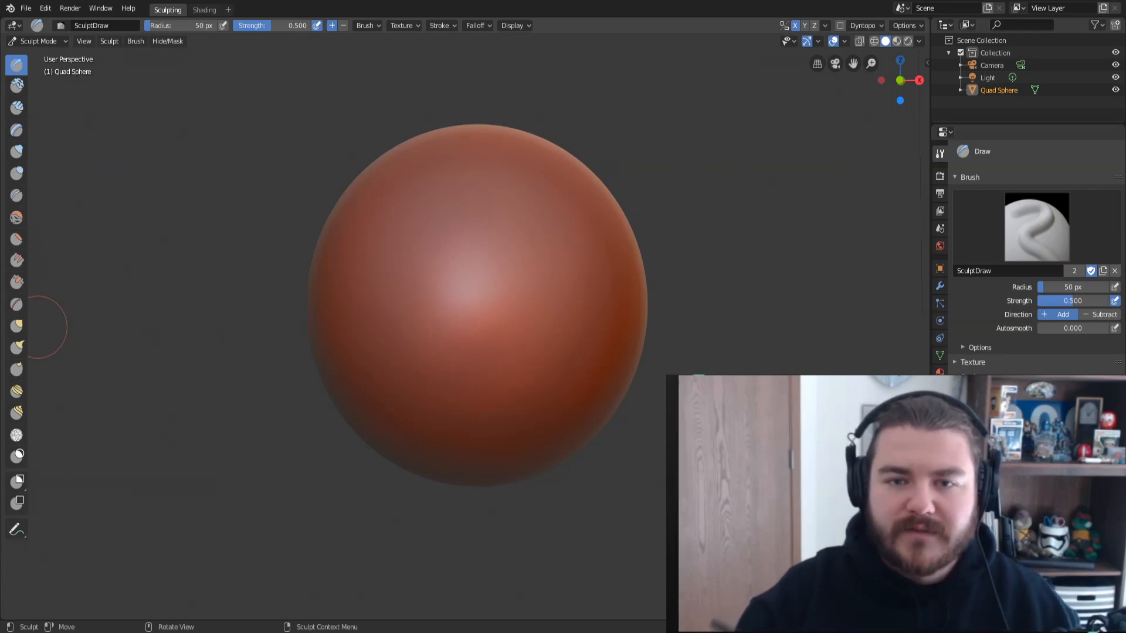
mouse_move(660, 361)
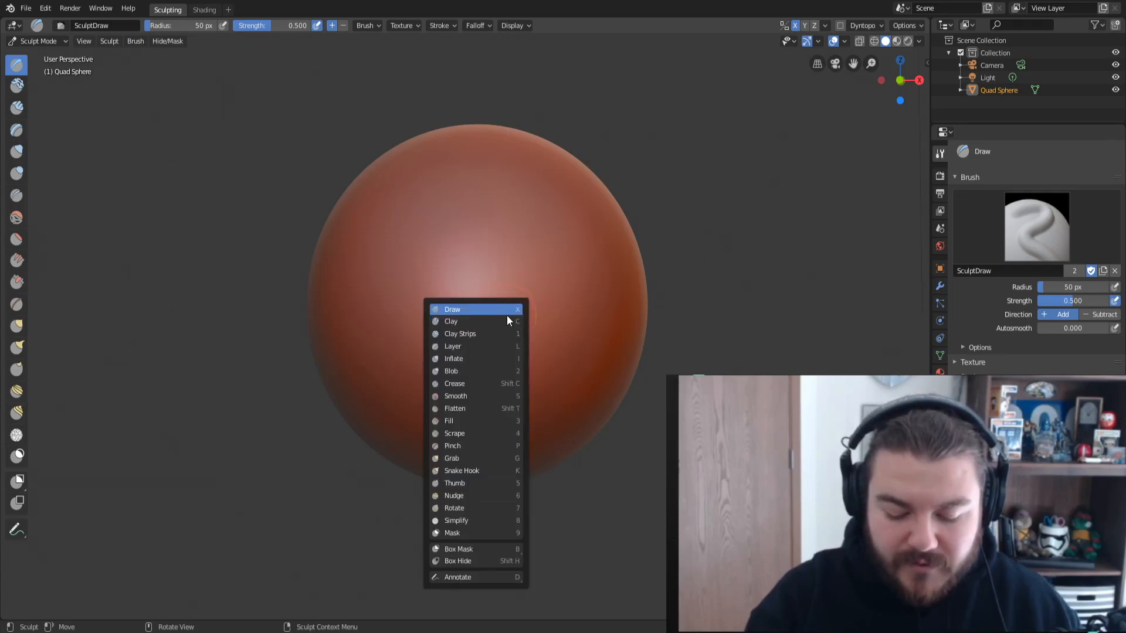
mouse_move(492, 437)
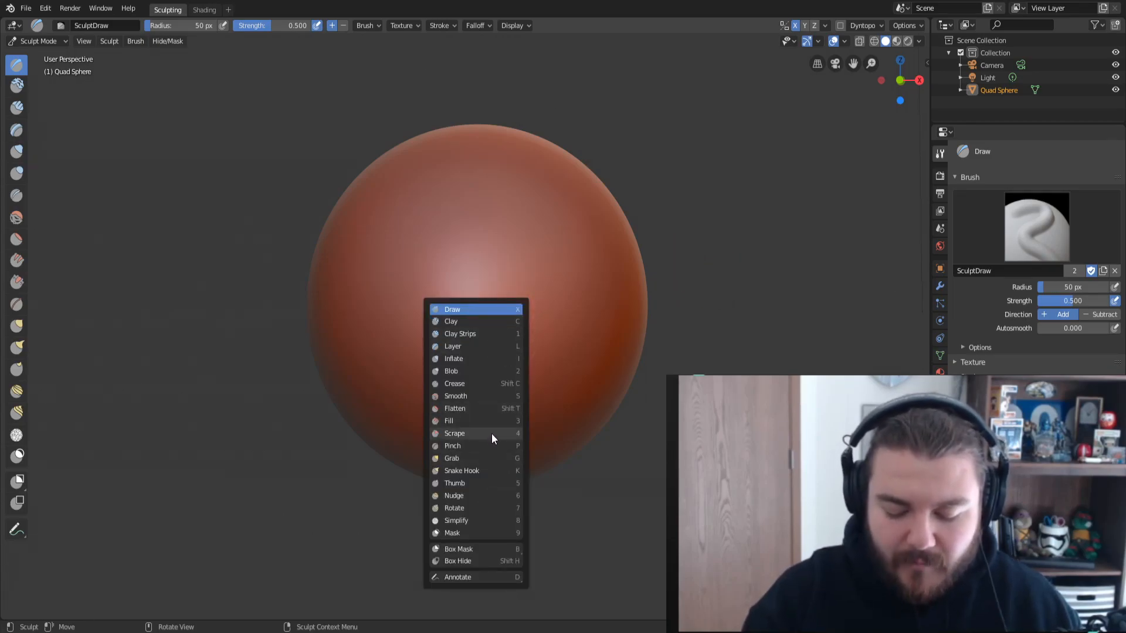
mouse_move(495, 446)
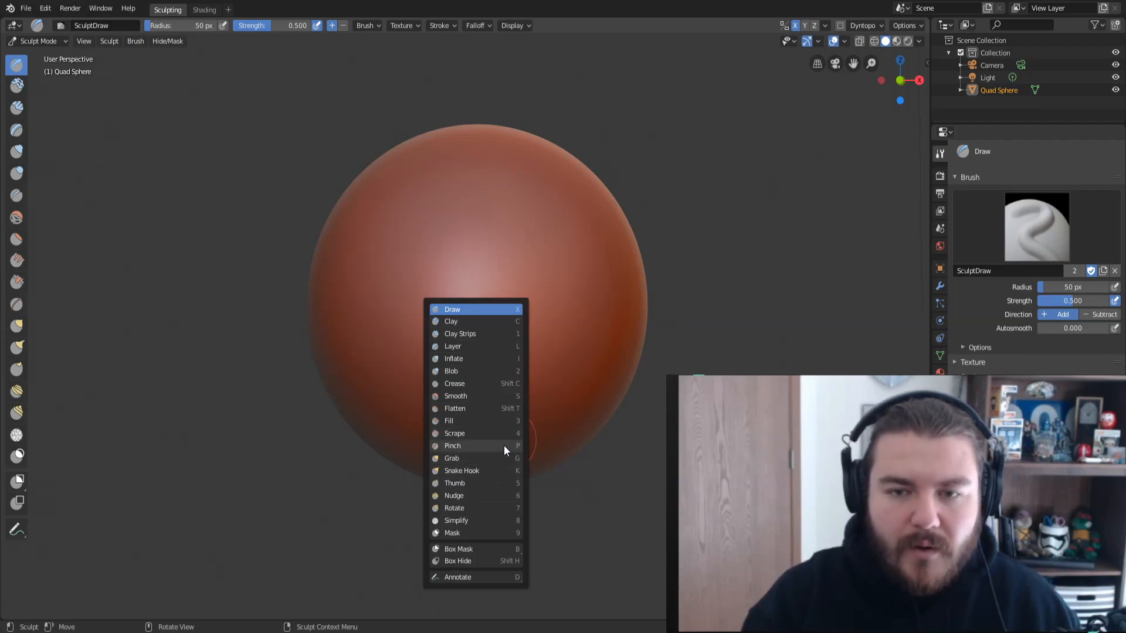
mouse_move(478, 433)
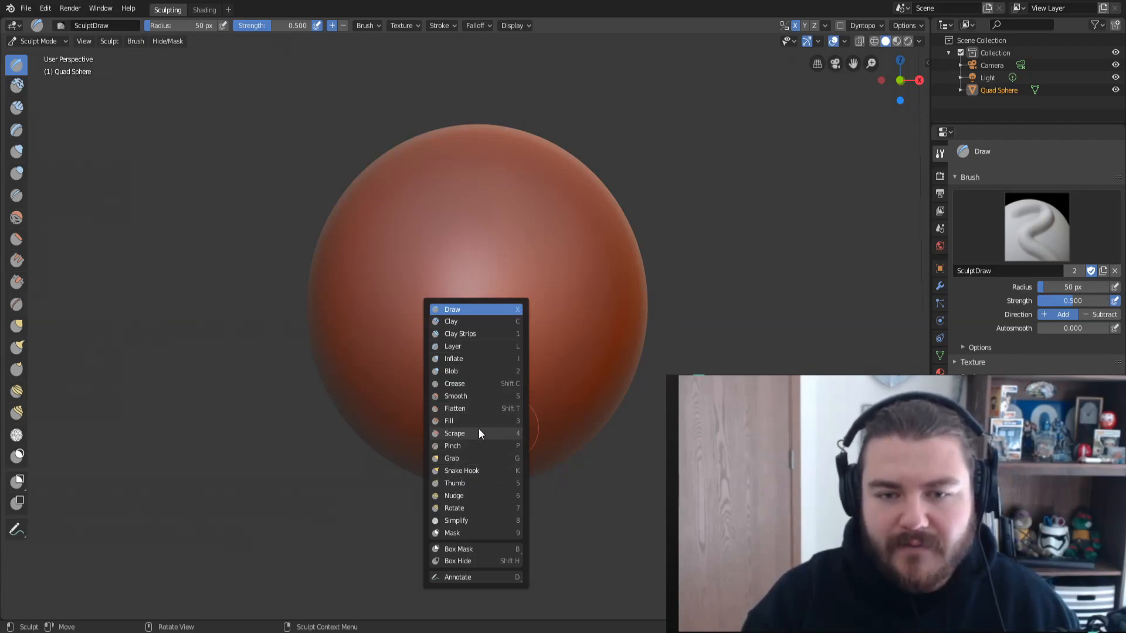
mouse_move(491, 441)
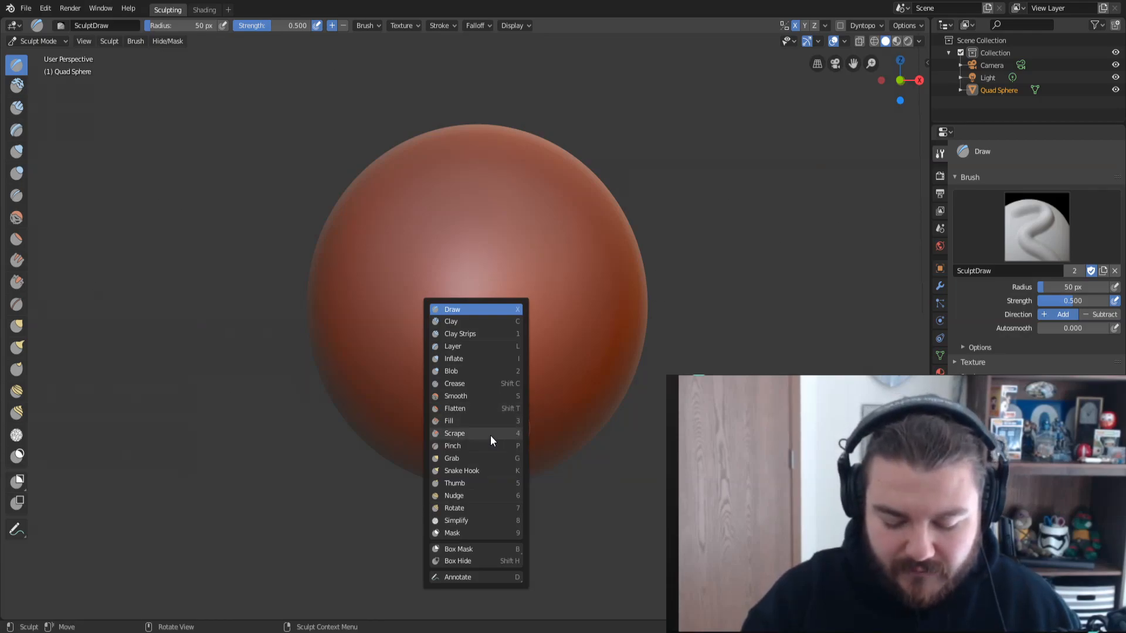
- Pick Scrape/Peaks from the brush pie to flatten the sphere's top and side
click(455, 433)
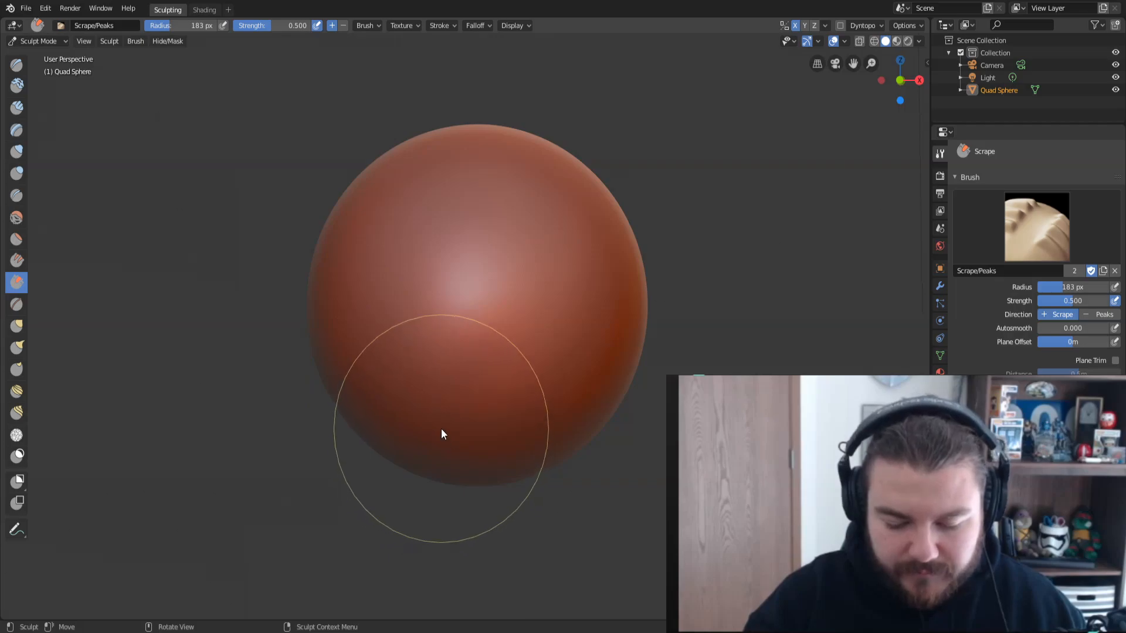
mouse_move(472, 188)
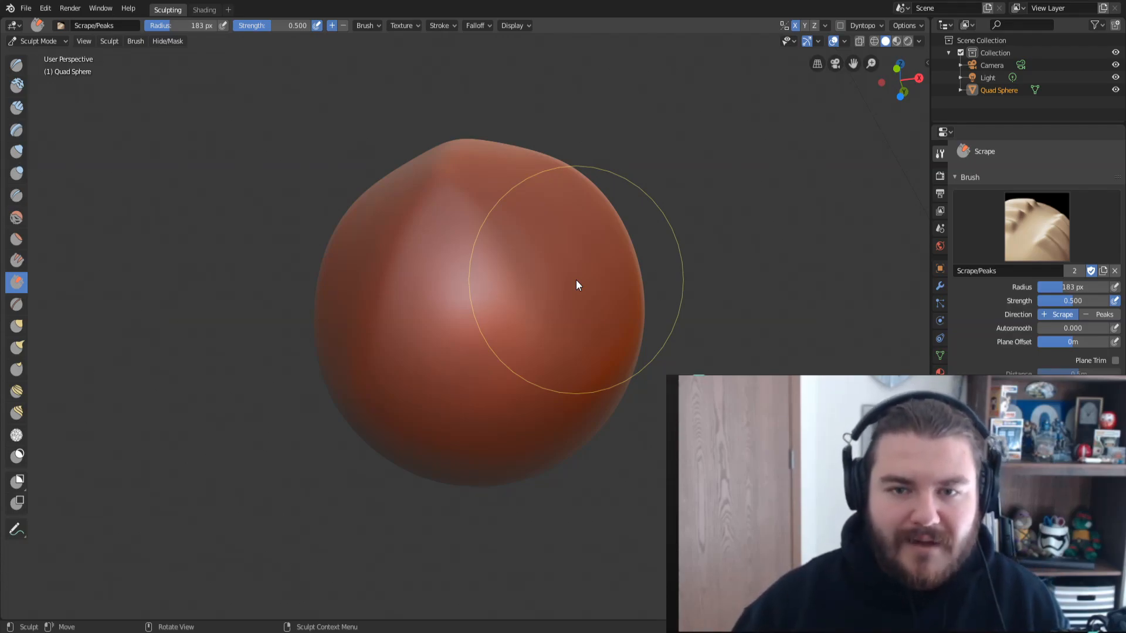
- Review the Scrape brush's extra settings in the Brush dropdown and dismiss it
click(364, 25)
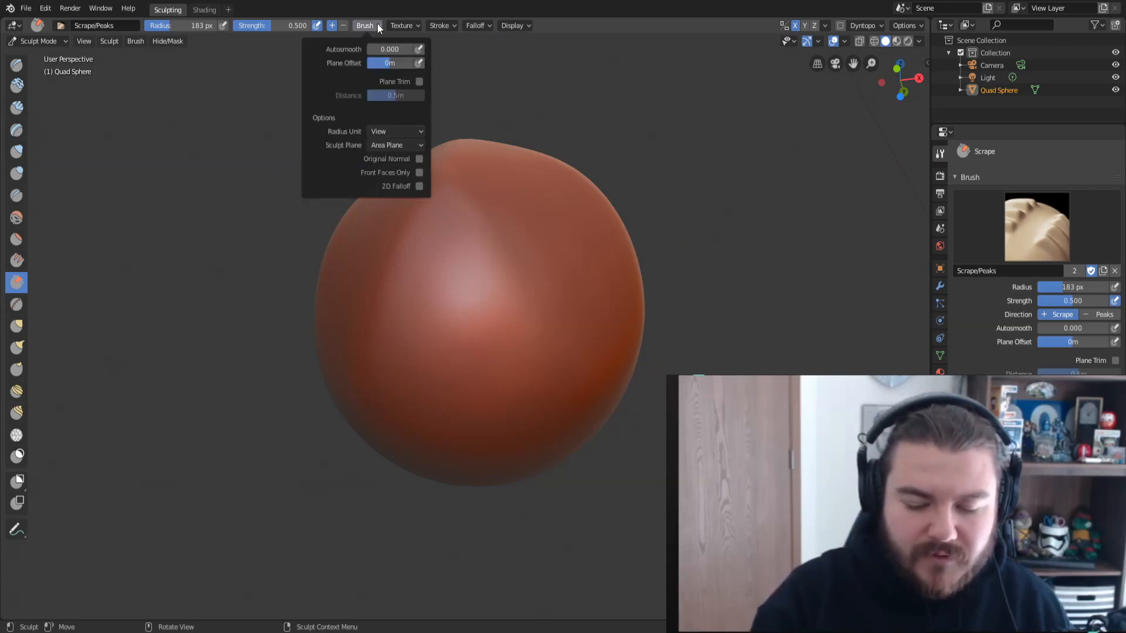
click(530, 328)
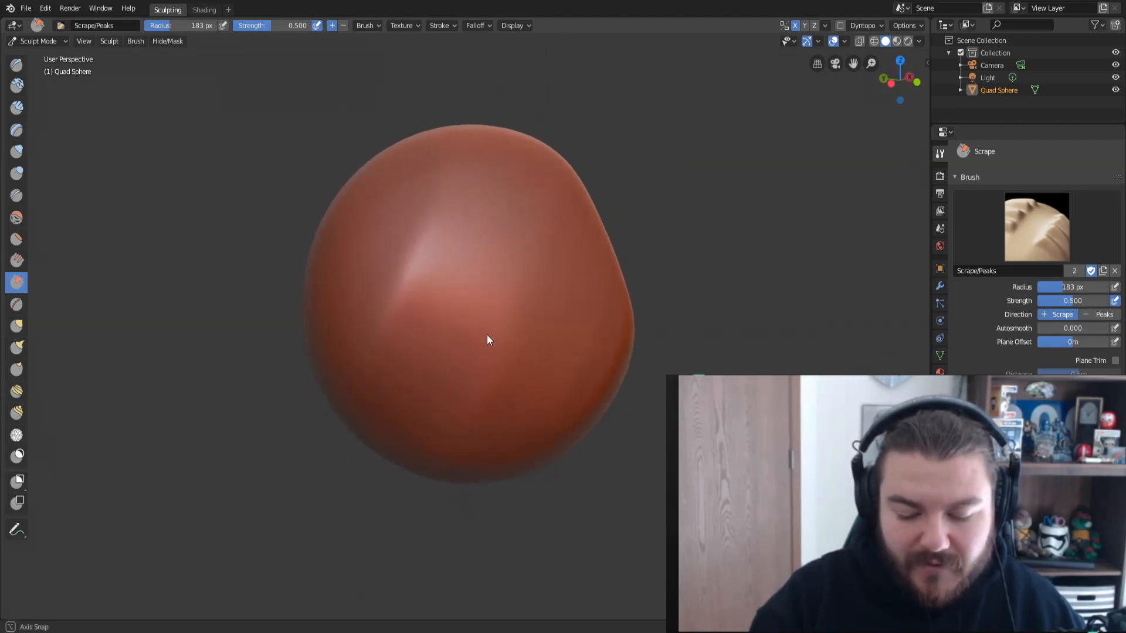
mouse_move(513, 279)
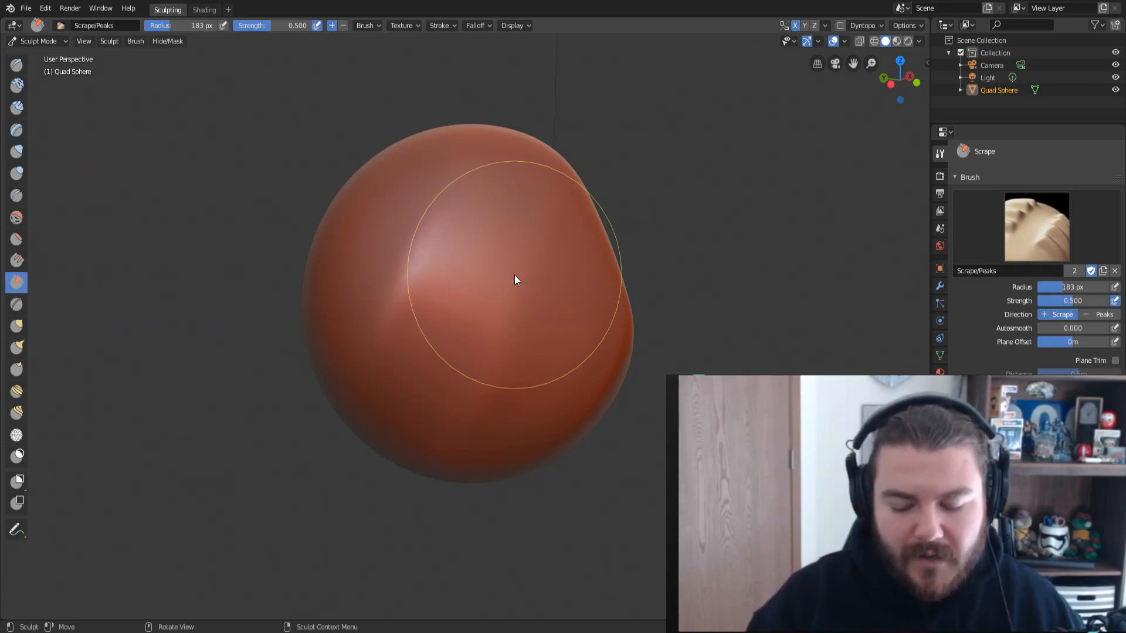
mouse_move(673, 359)
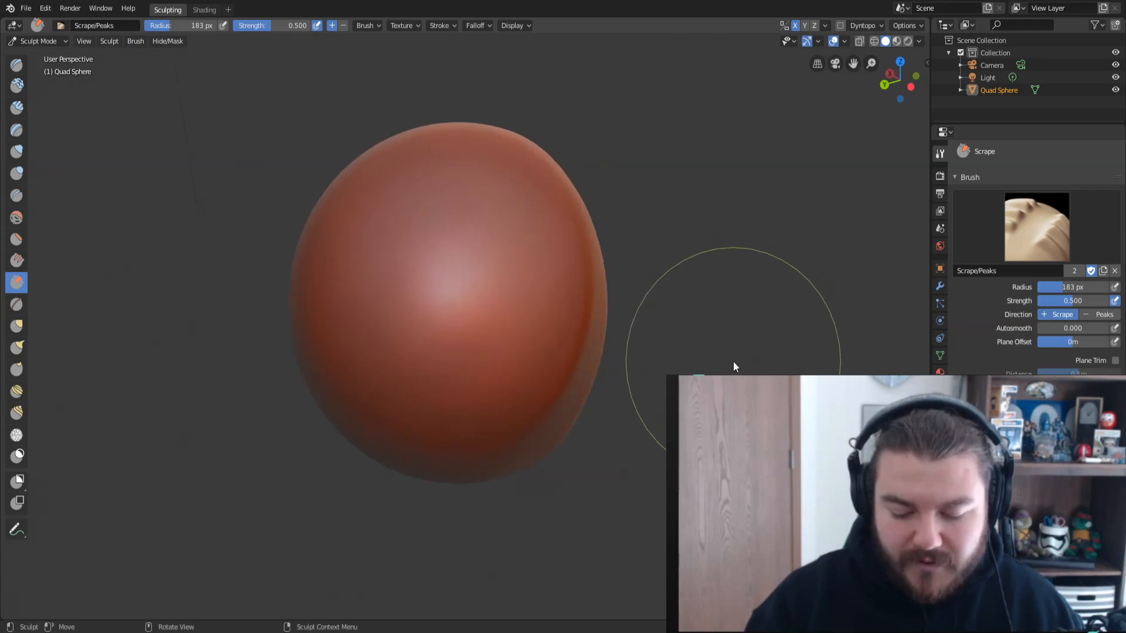
mouse_move(503, 254)
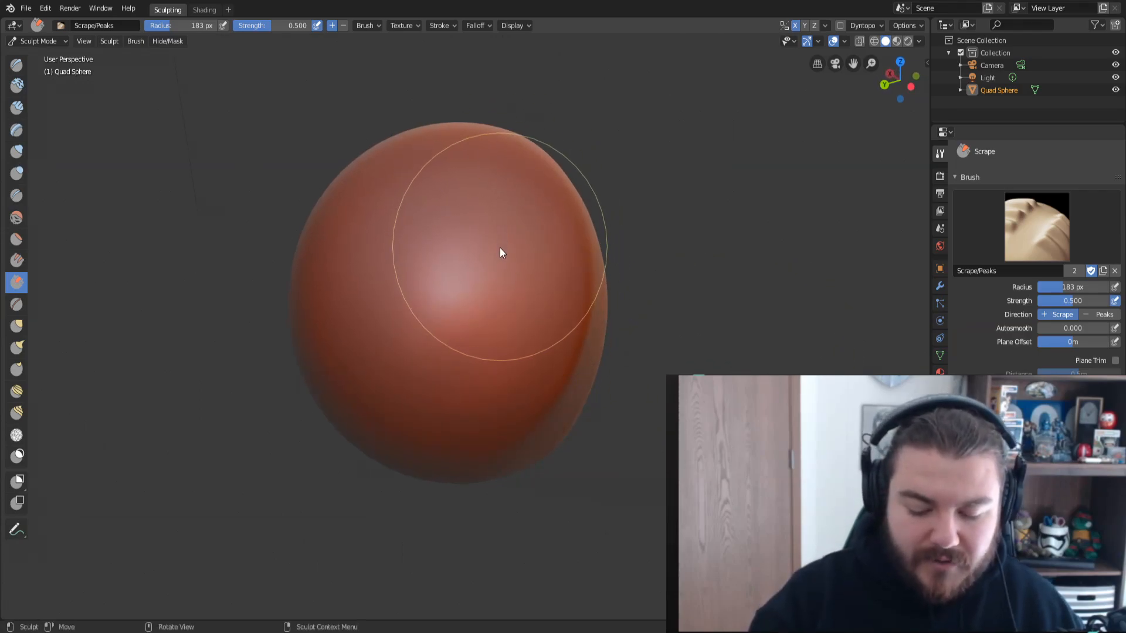
mouse_move(459, 324)
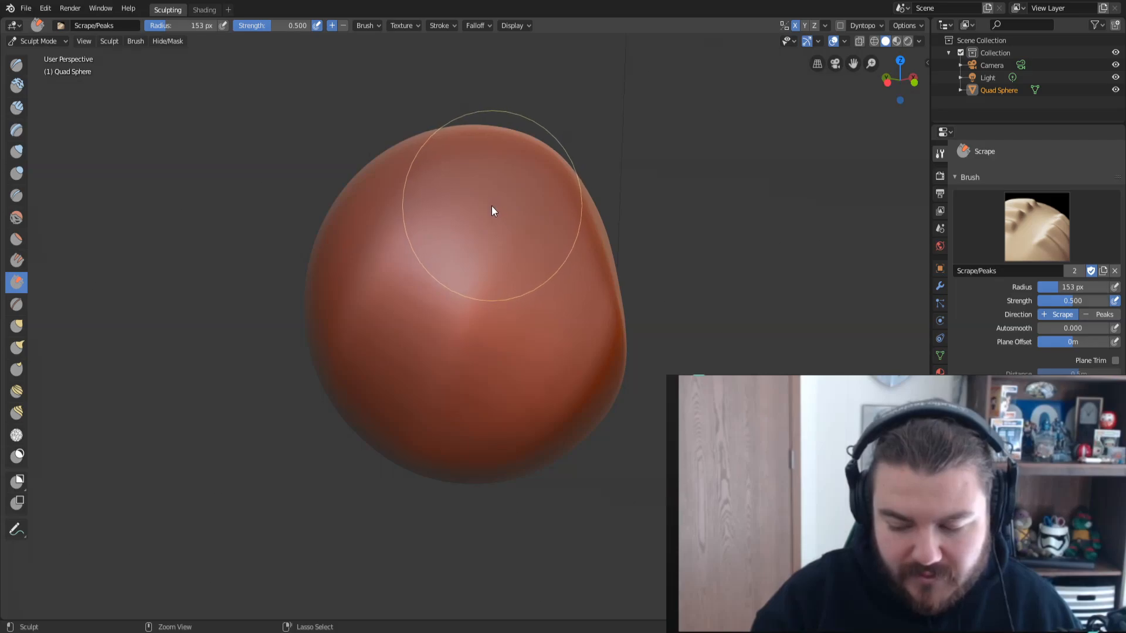
mouse_move(429, 338)
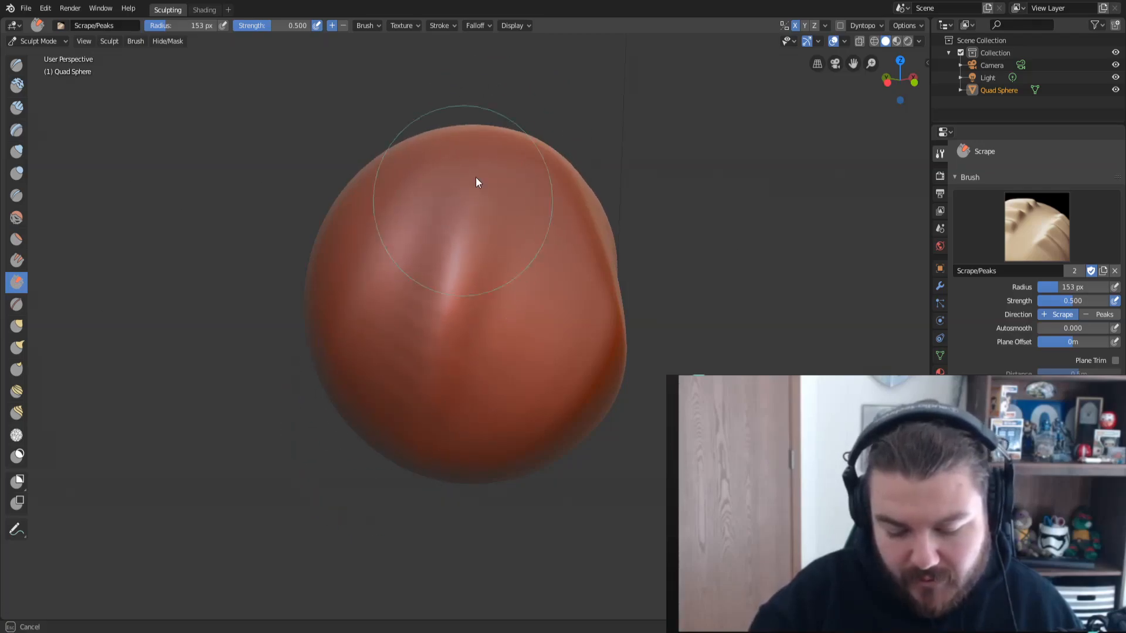
mouse_move(406, 212)
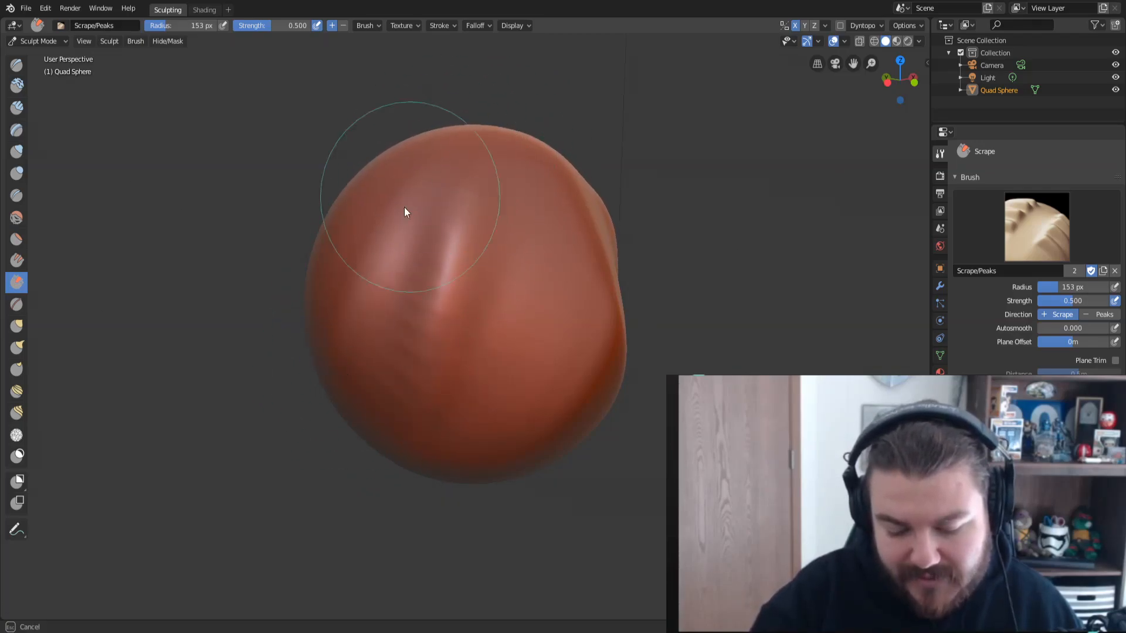
mouse_move(510, 436)
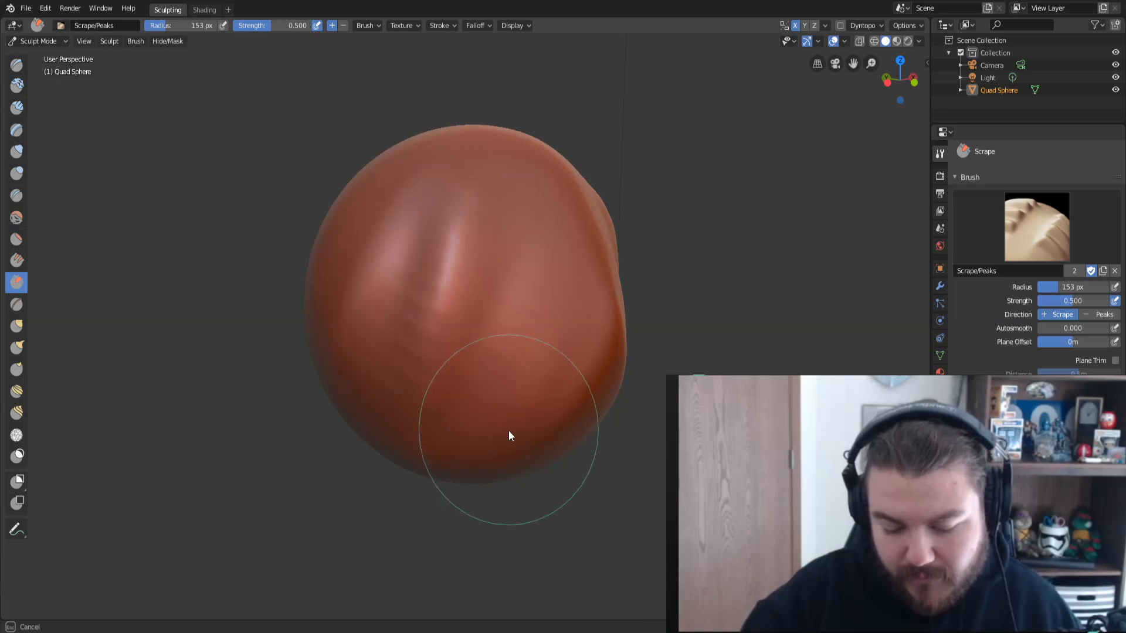